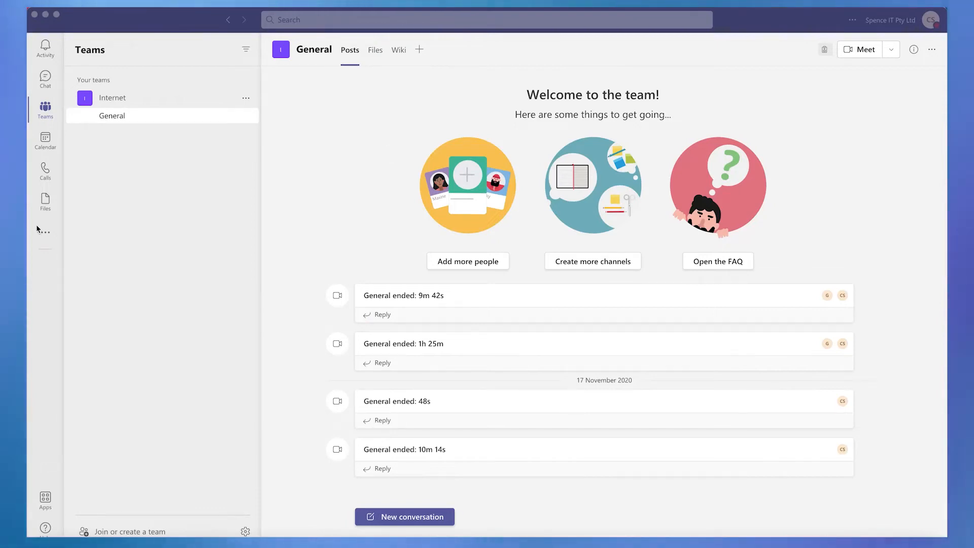
mouse_move(45, 235)
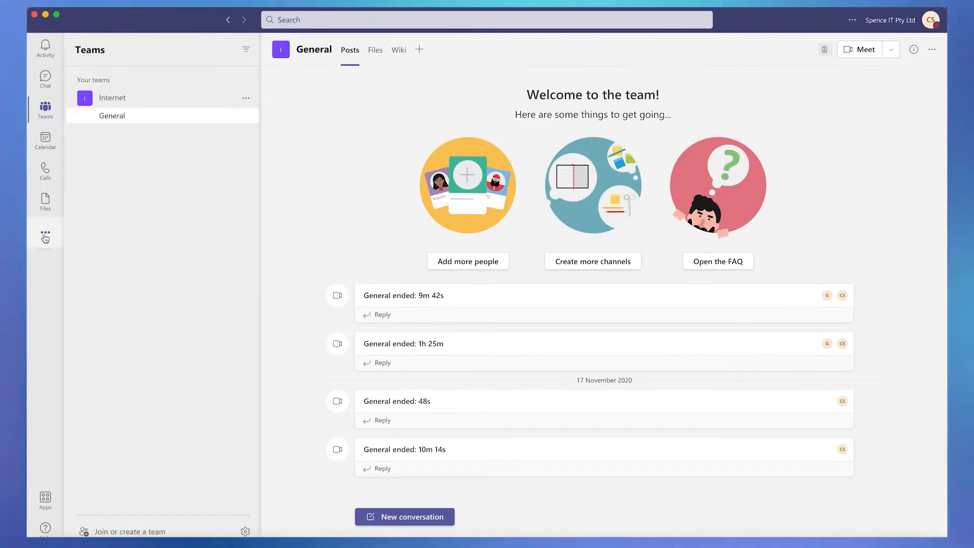
- Search the added apps for 'webex' and view the Webex Call app's details
left_click(44, 235)
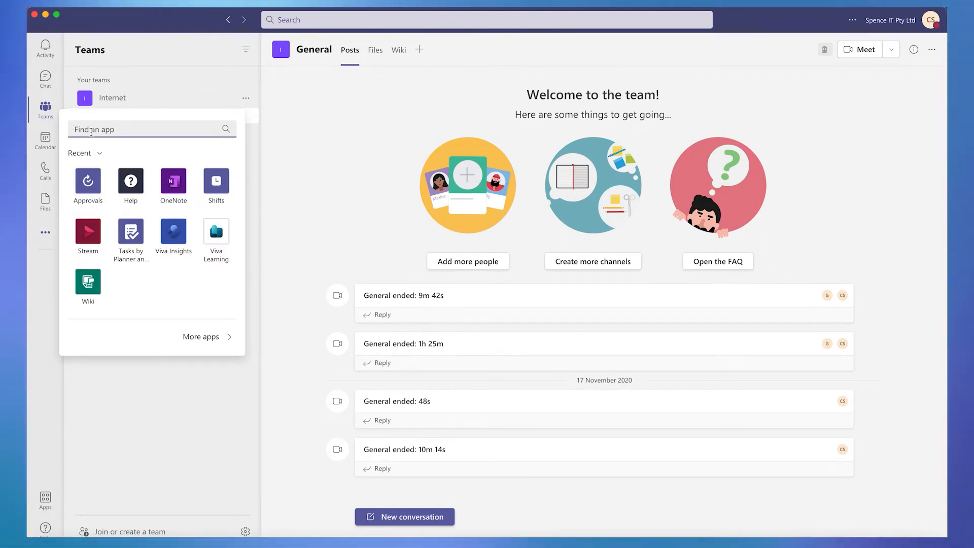
type("webex")
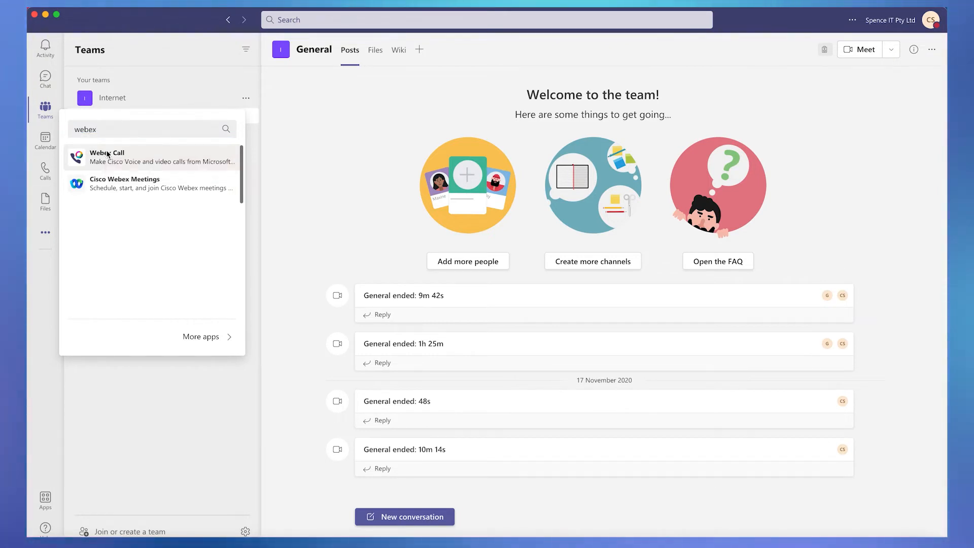
left_click(107, 156)
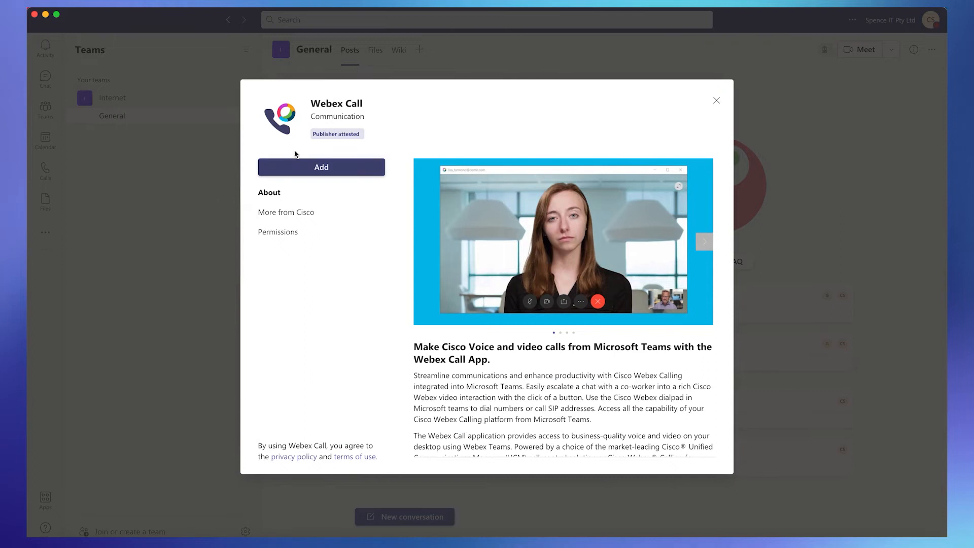
- Add the Webex Call app to Teams so its calling page appears
left_click(322, 167)
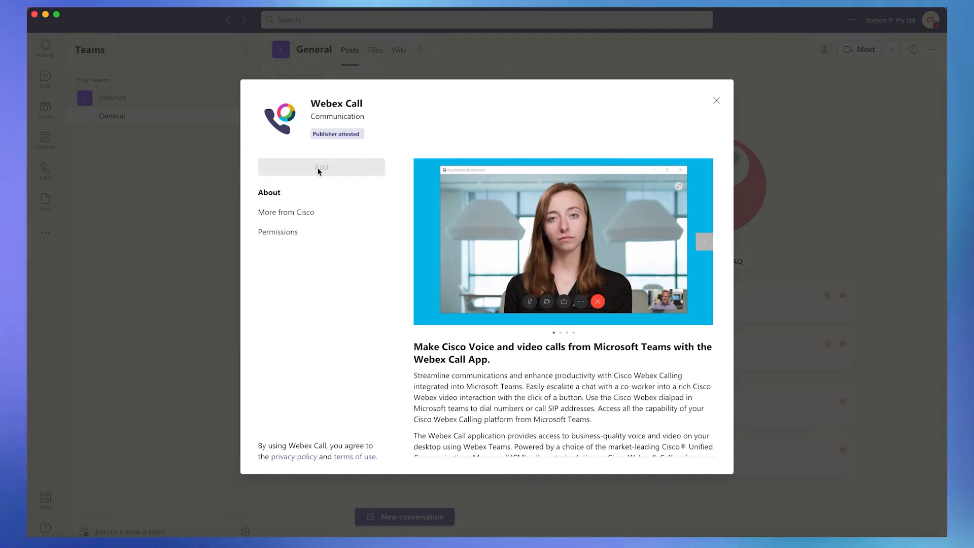
left_click(321, 167)
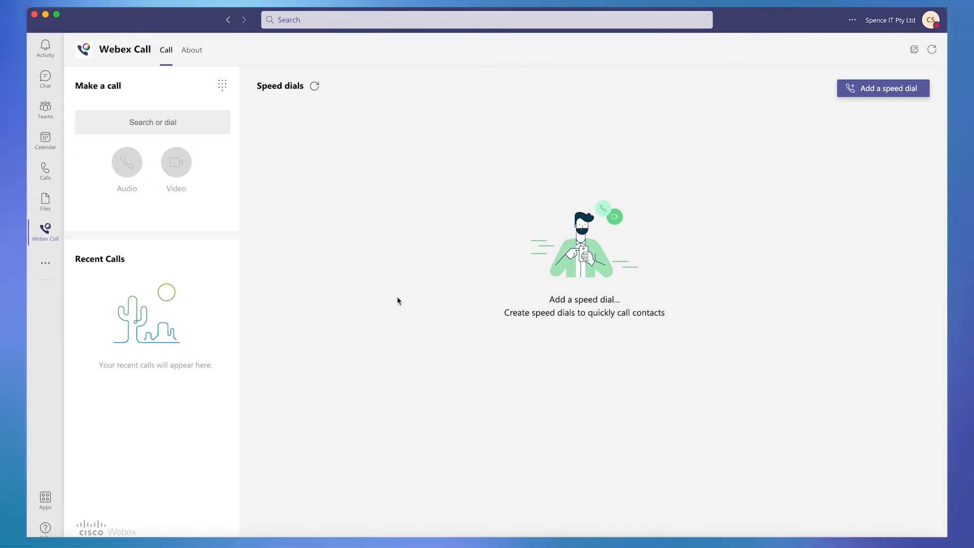
left_click(153, 122)
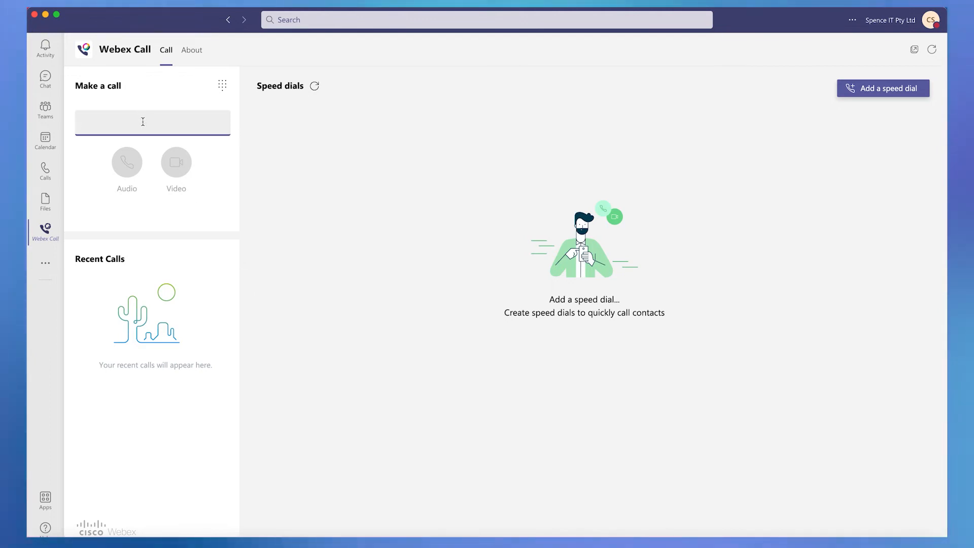
type("62328")
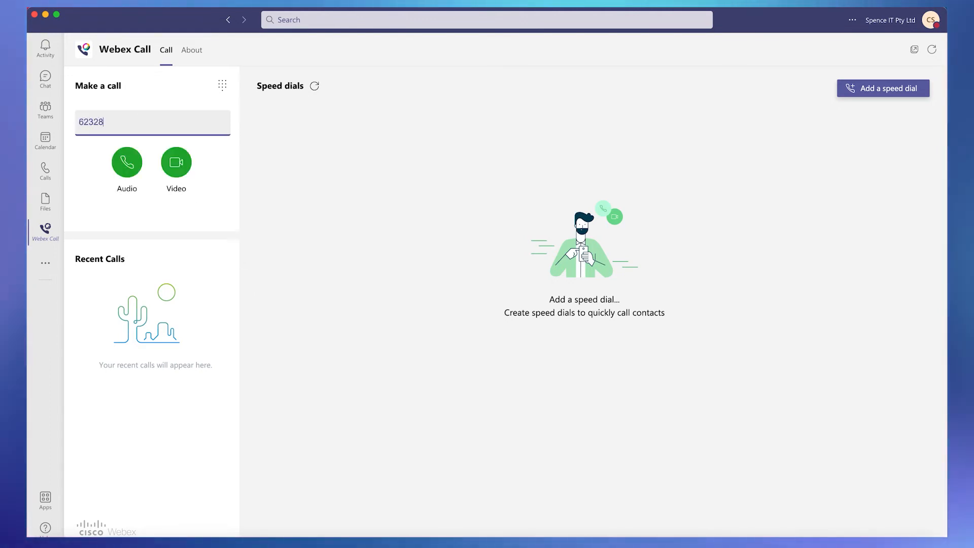
type("310")
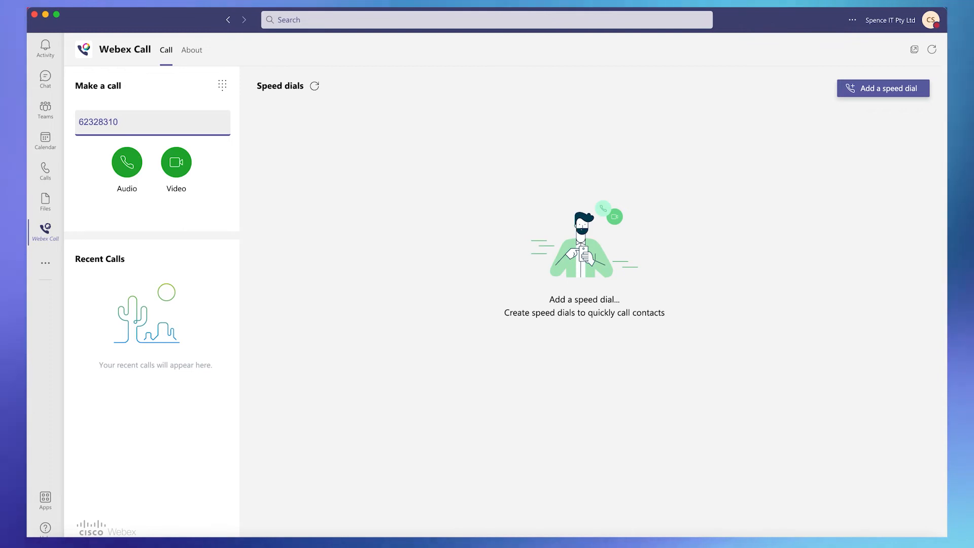
mouse_move(127, 162)
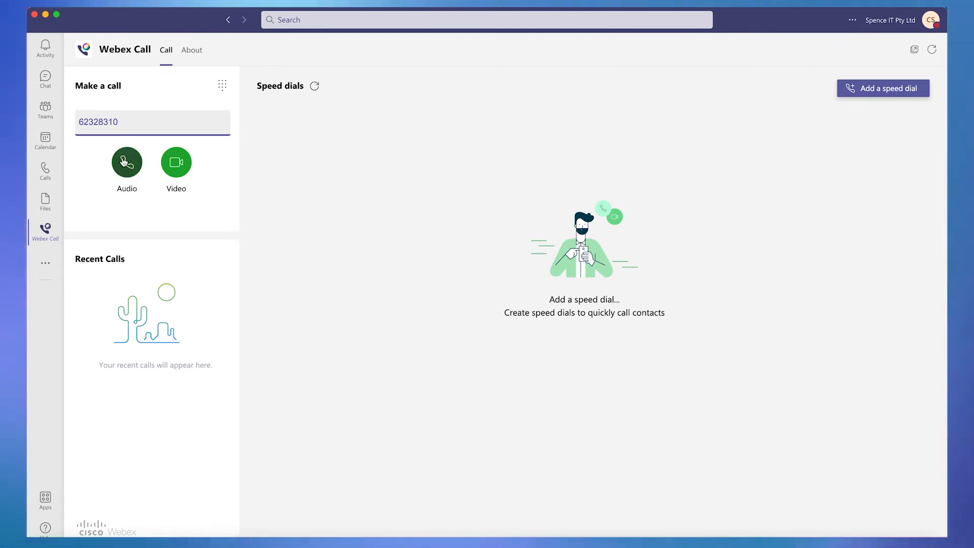
left_click(126, 162)
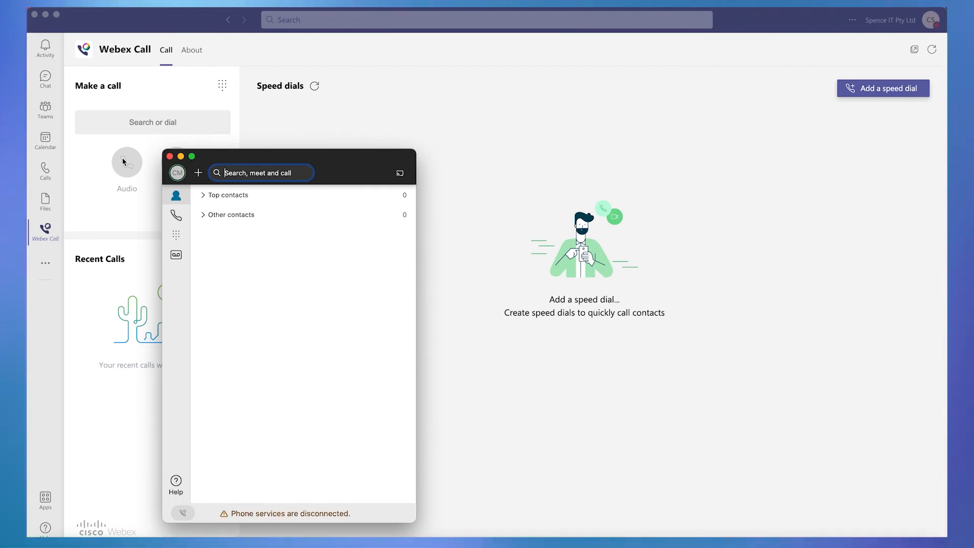
mouse_move(223, 264)
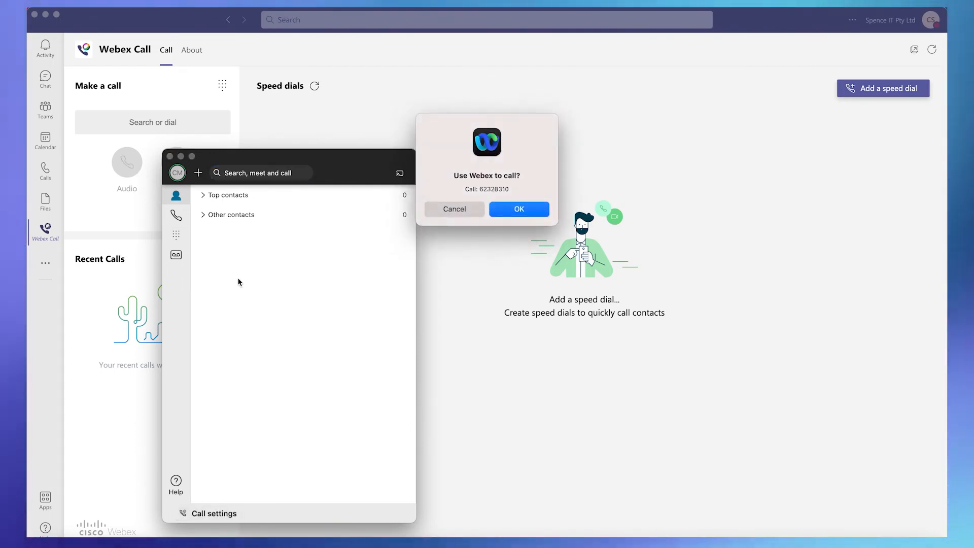
mouse_move(453, 143)
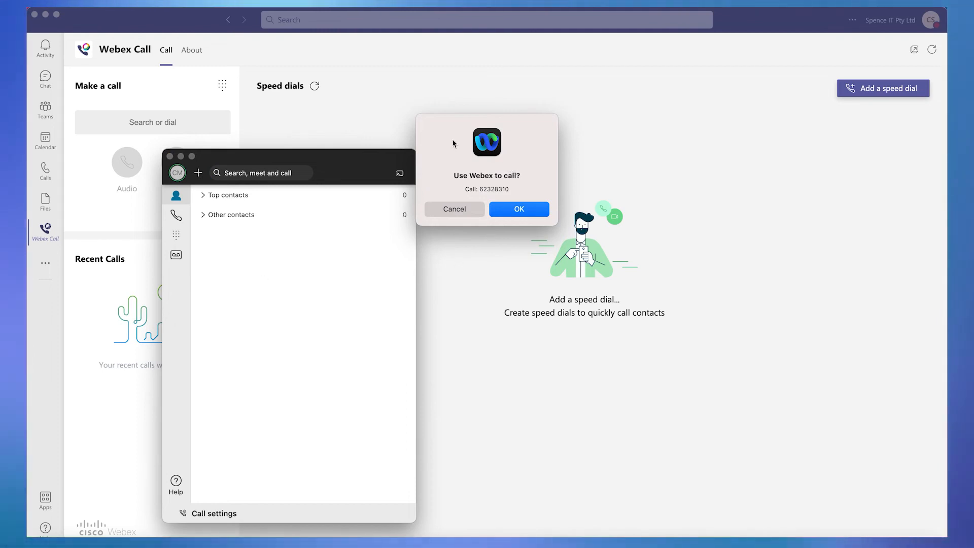
mouse_move(545, 170)
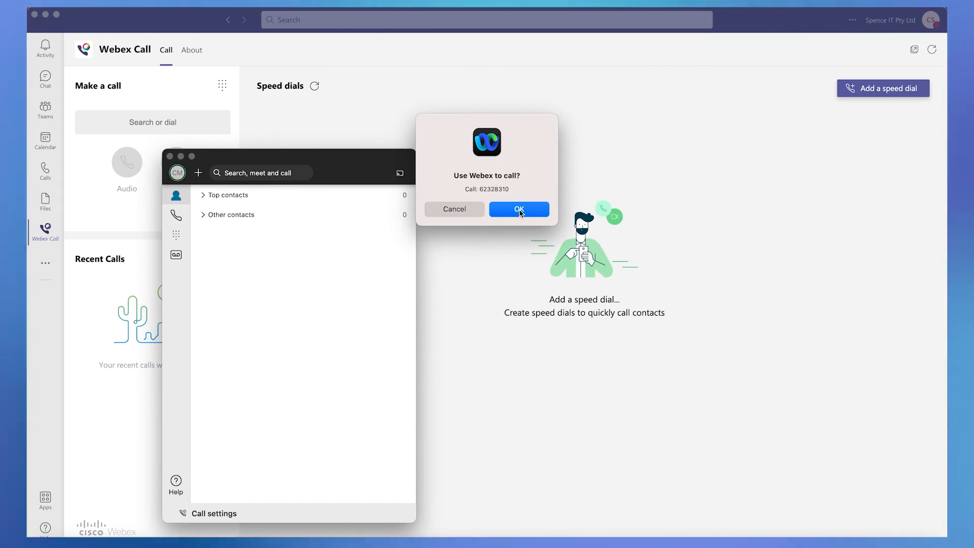
left_click(518, 209)
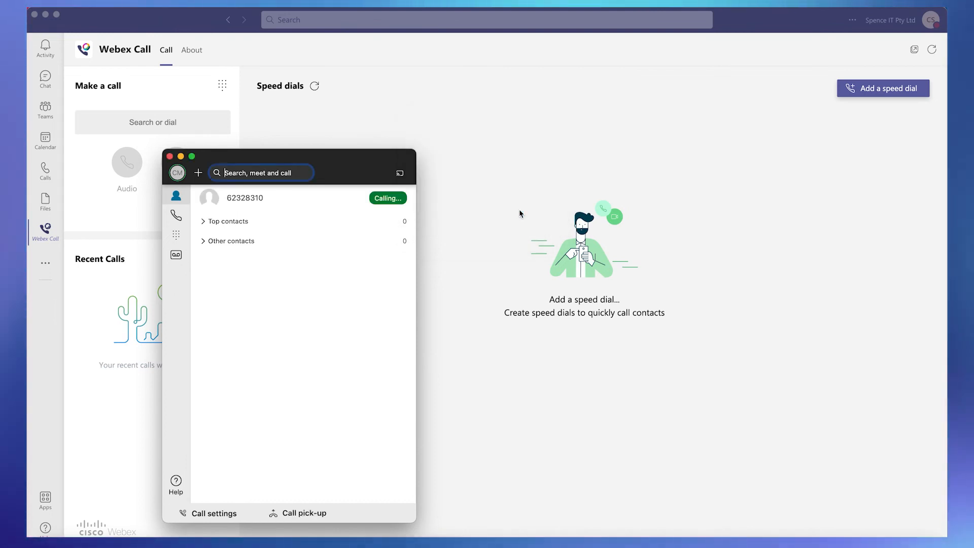